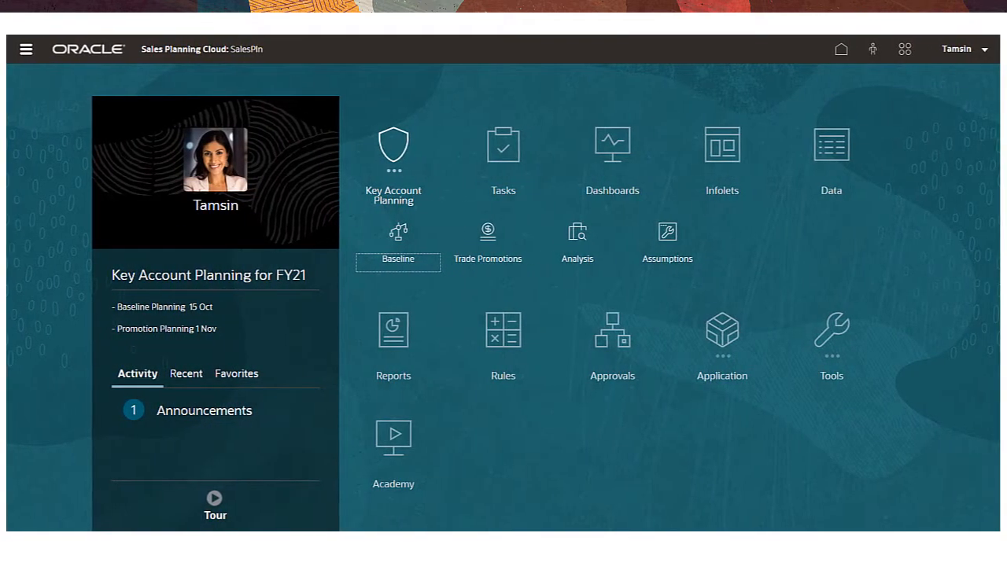
Step: Run predictive planning on Baseline's Prediction - Volume and chart Grape's predicted volume
left_click(393, 157)
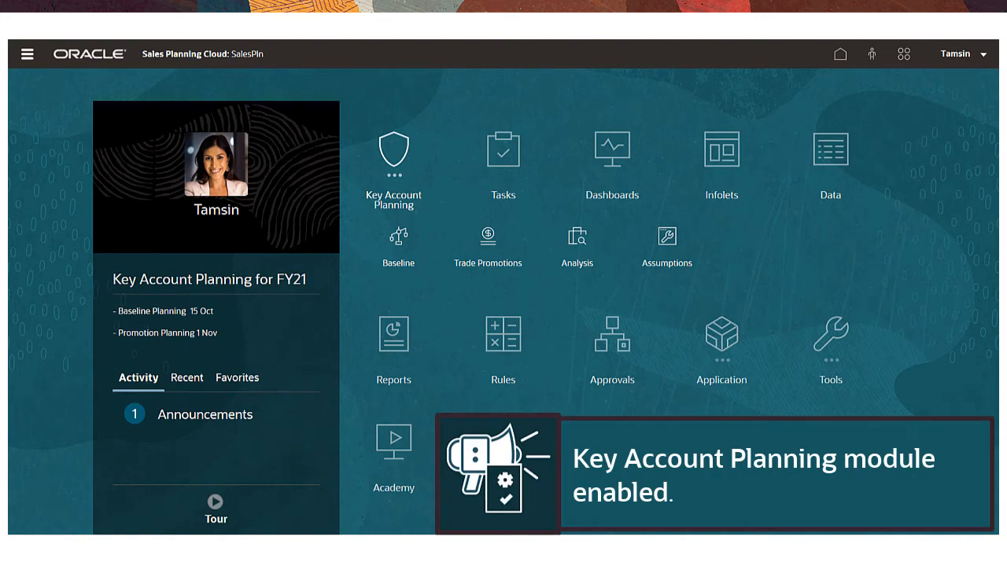
left_click(397, 240)
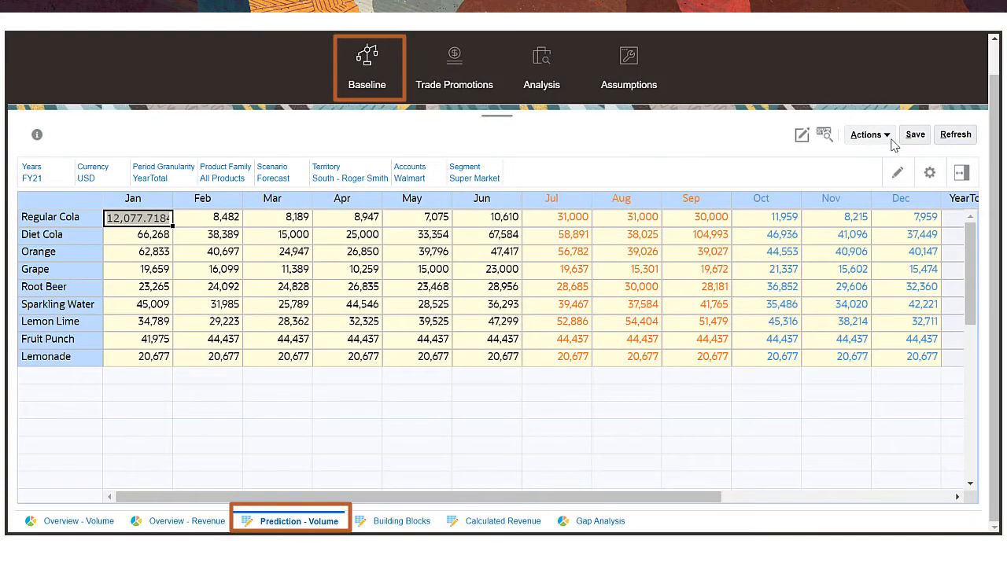
left_click(868, 134)
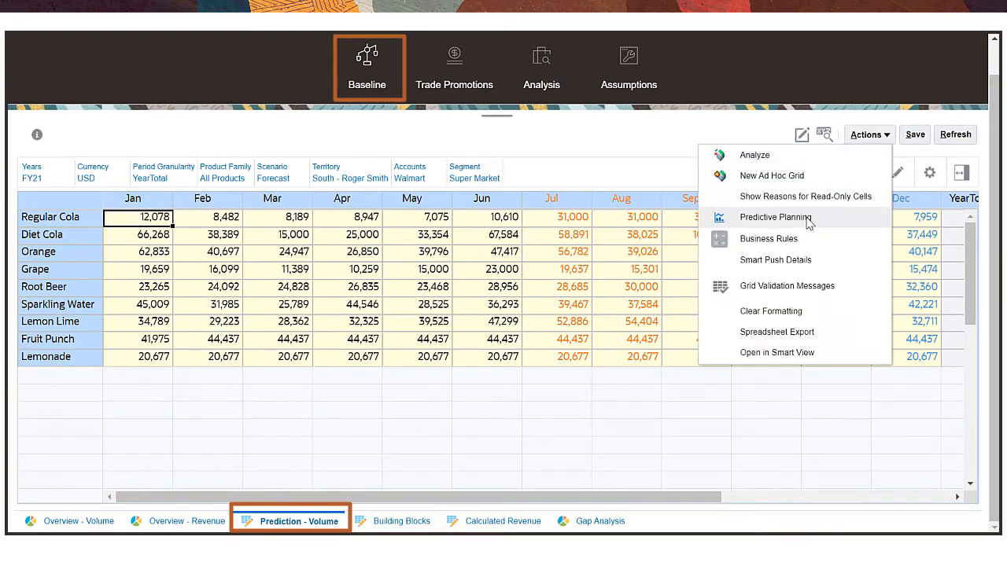
left_click(775, 217)
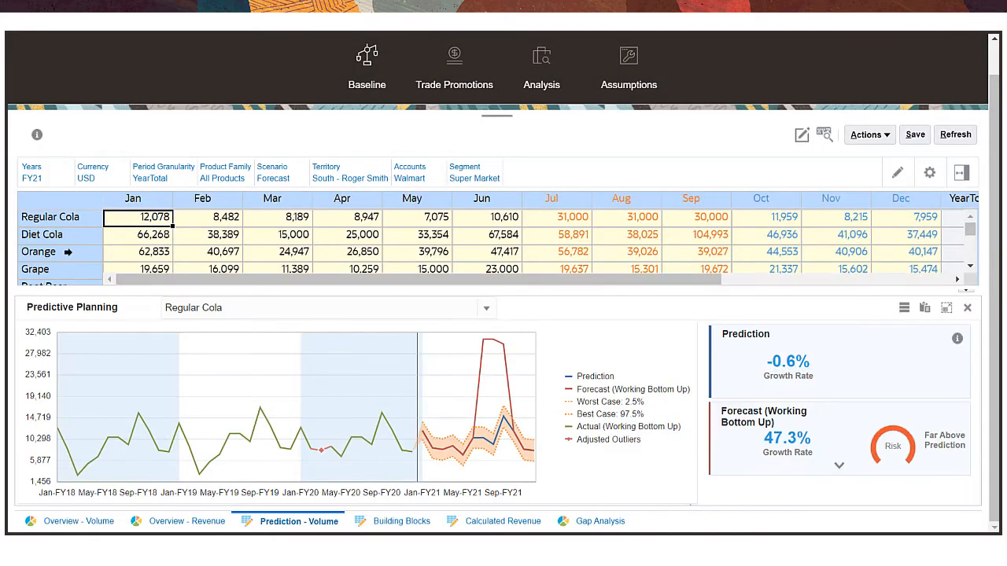
left_click(35, 269)
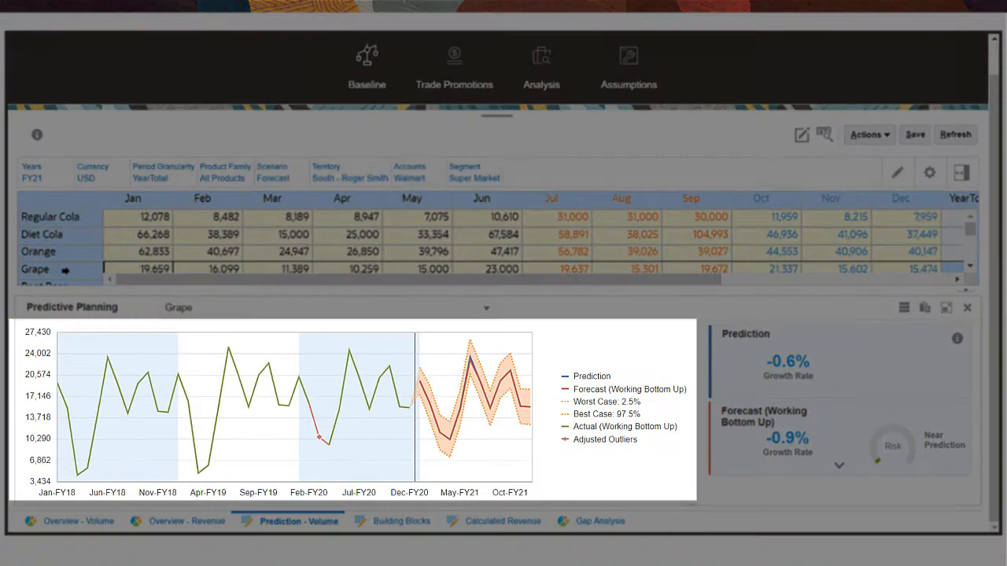
left_click(38, 251)
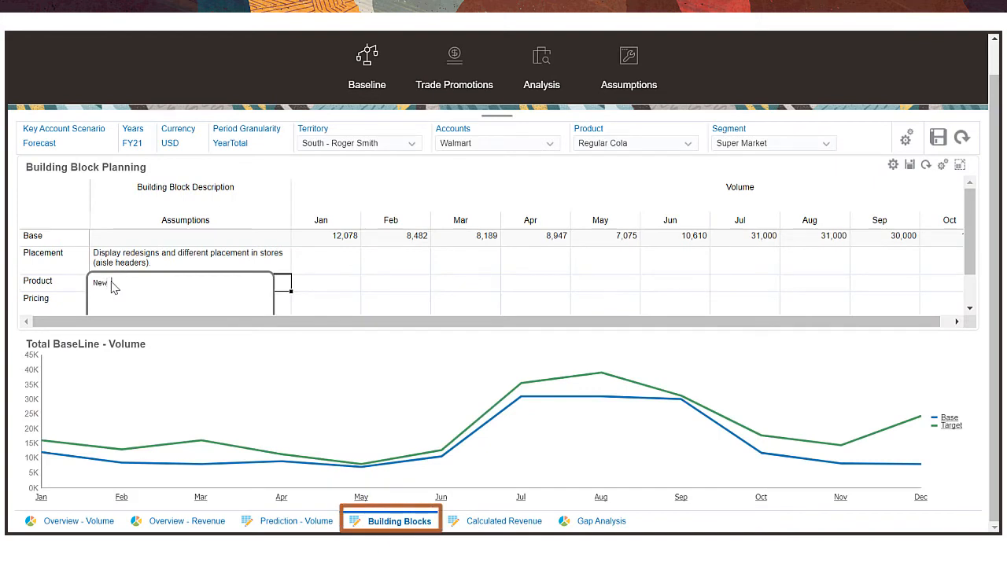
Step: Enter the Regular Cola assumption 'variants targeted toward 20-30 year olds' and view Gap Analysis
type("variants")
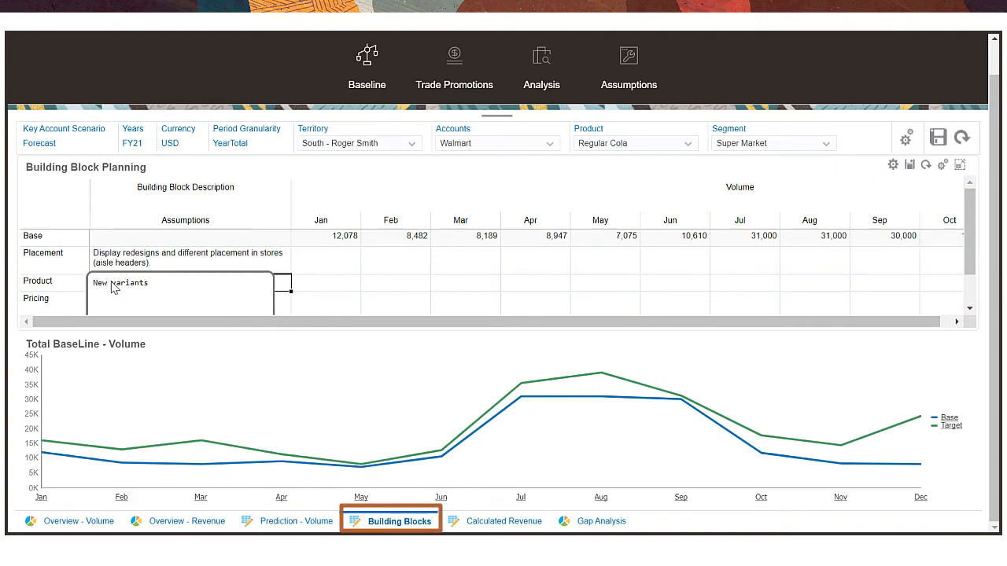
type("targeted towar")
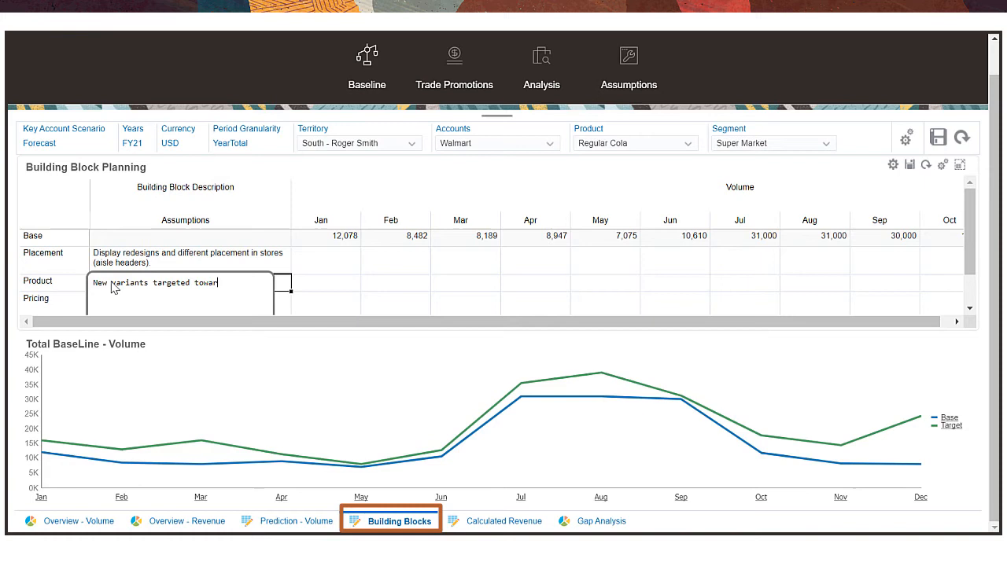
type("20 -")
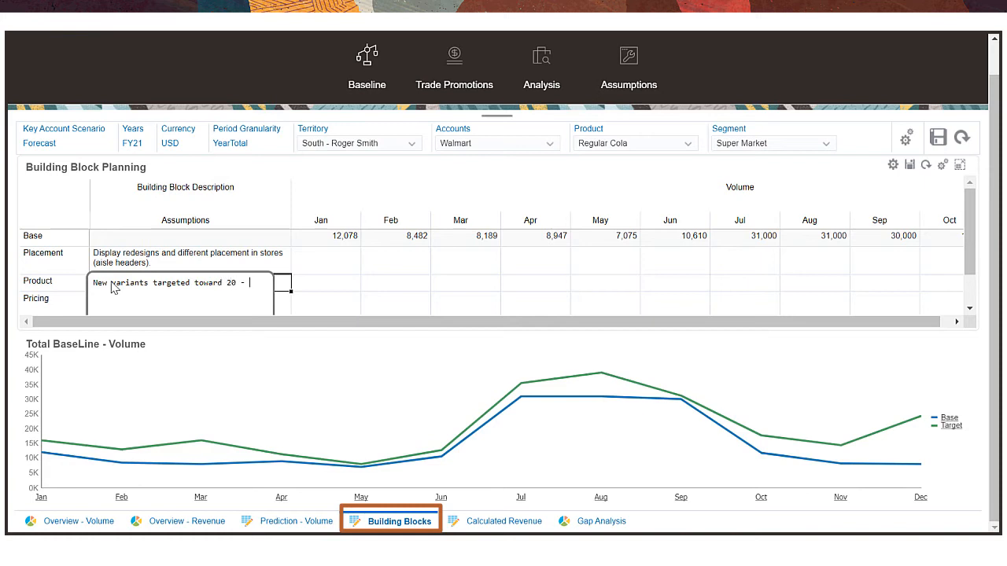
type("30 year olds.")
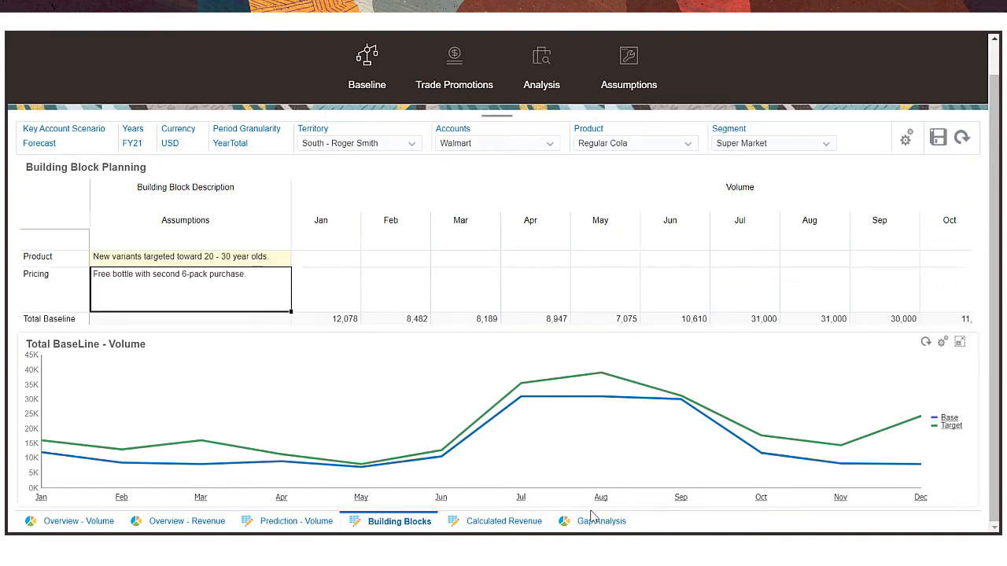
left_click(599, 521)
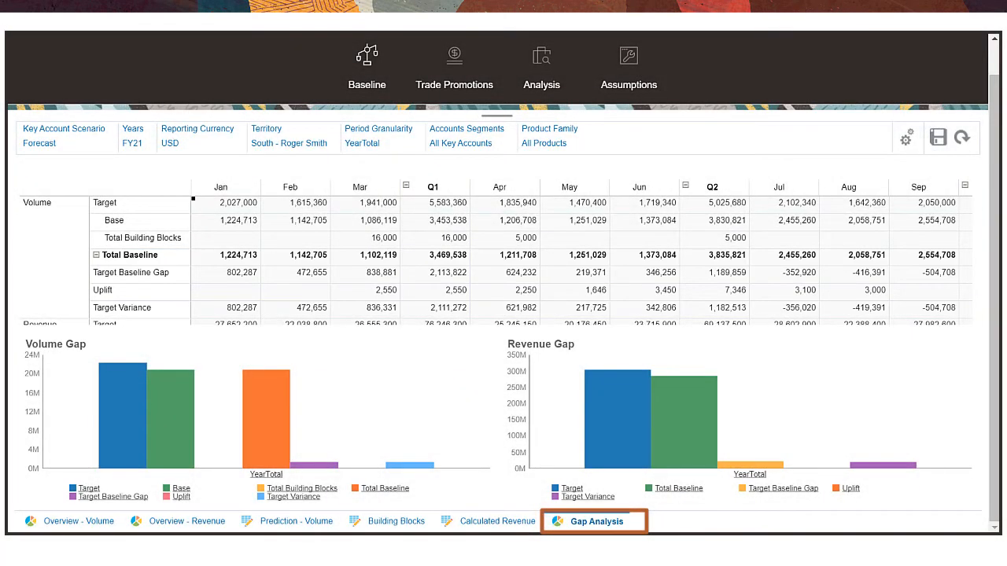
Step: Show the UpLift WhatIfs conservative, best and worst case scenarios under Trade Promotions
left_click(455, 67)
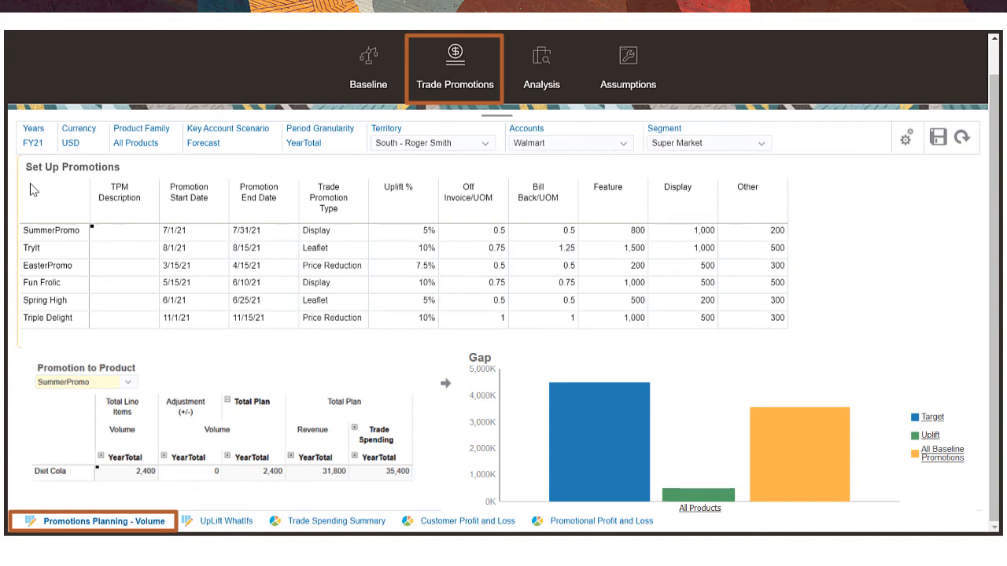
left_click(51, 230)
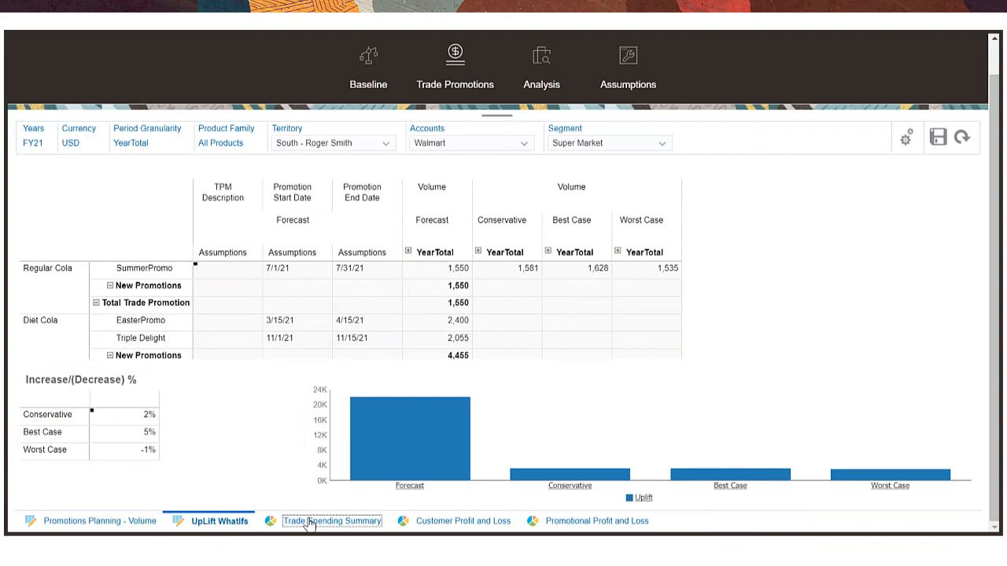
Step: Review Trade Spending Summary and Customer Profit and Loss through profit, then open the Analysis revenue overview
left_click(331, 521)
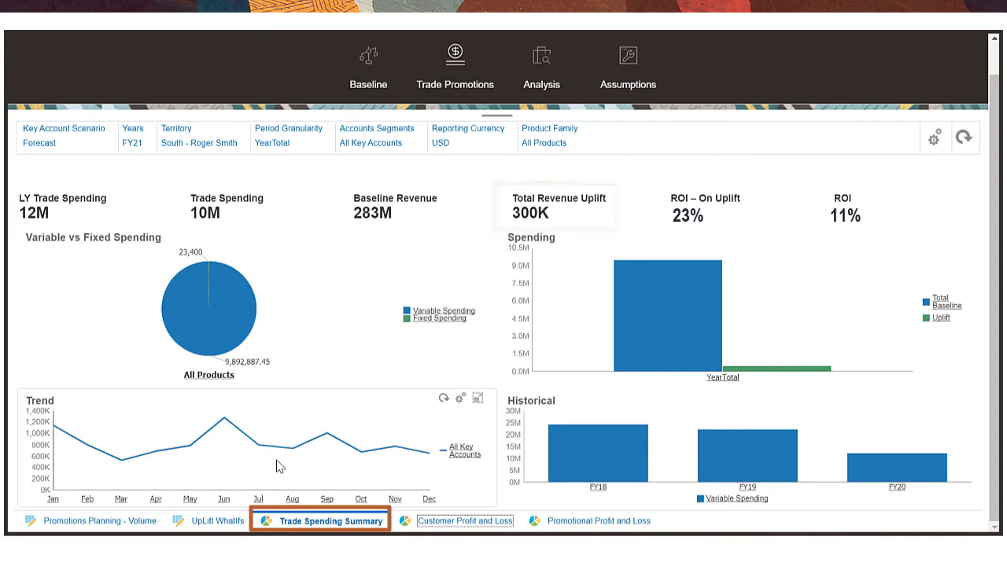
left_click(556, 206)
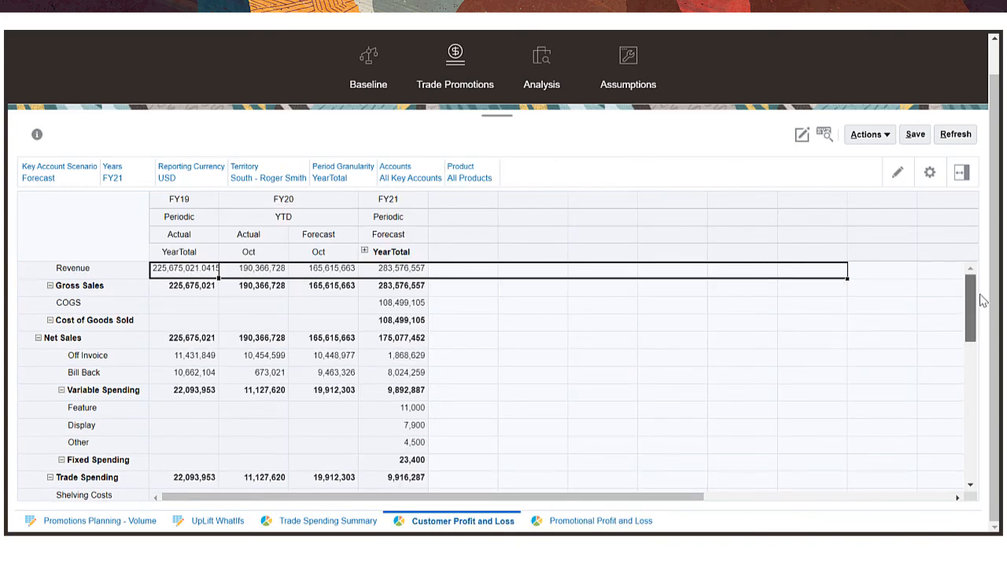
scroll("down", 3)
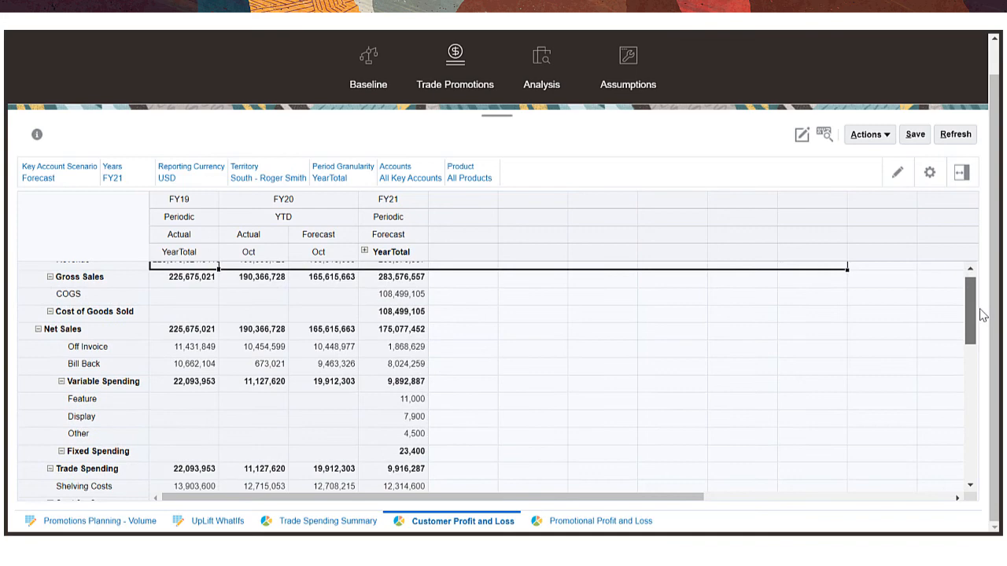
scroll("down", 3)
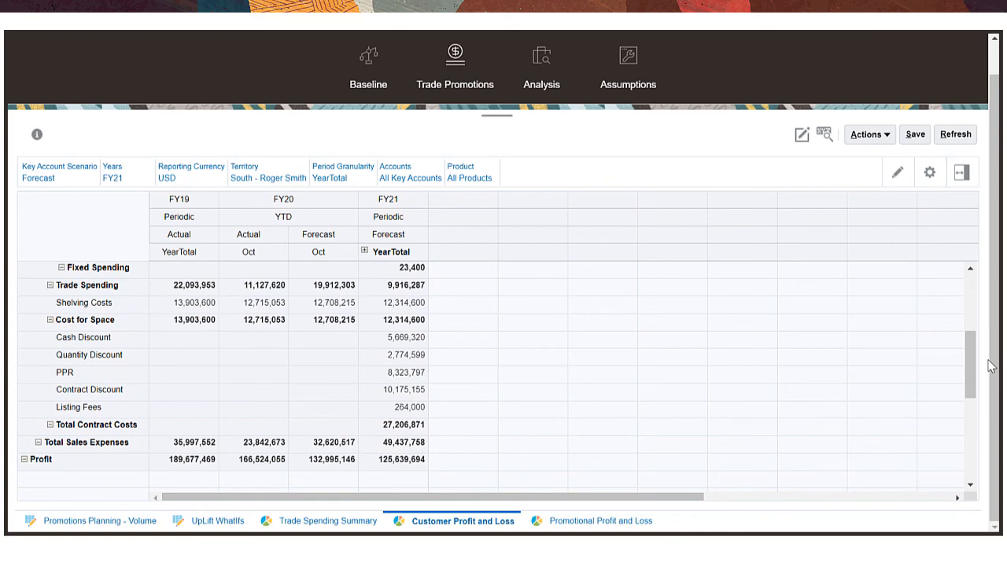
left_click(541, 67)
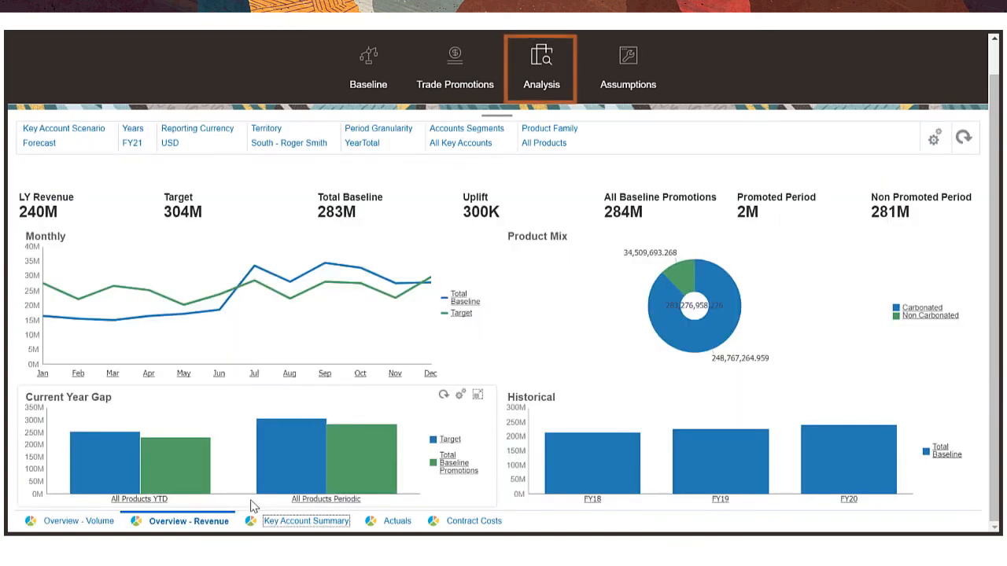